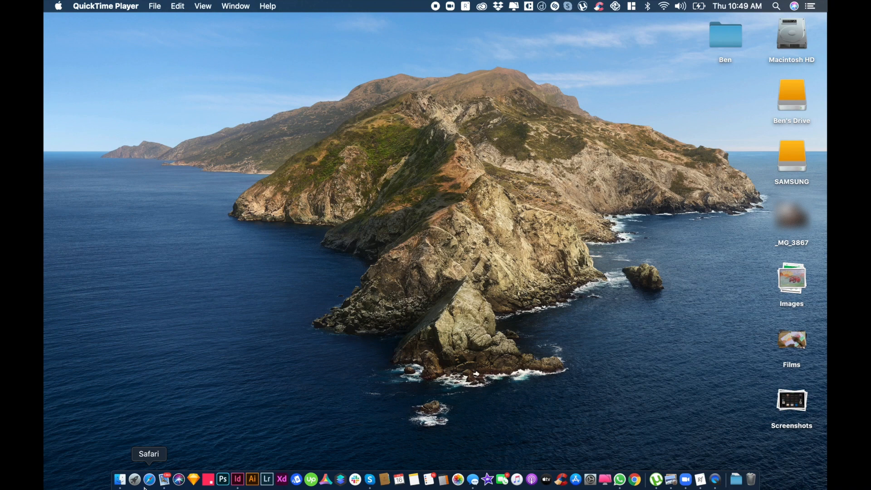
Launch Safari from the Dock and bring its Favourites start page forward
{"action": "left_click", "coordinate": [149, 479]}
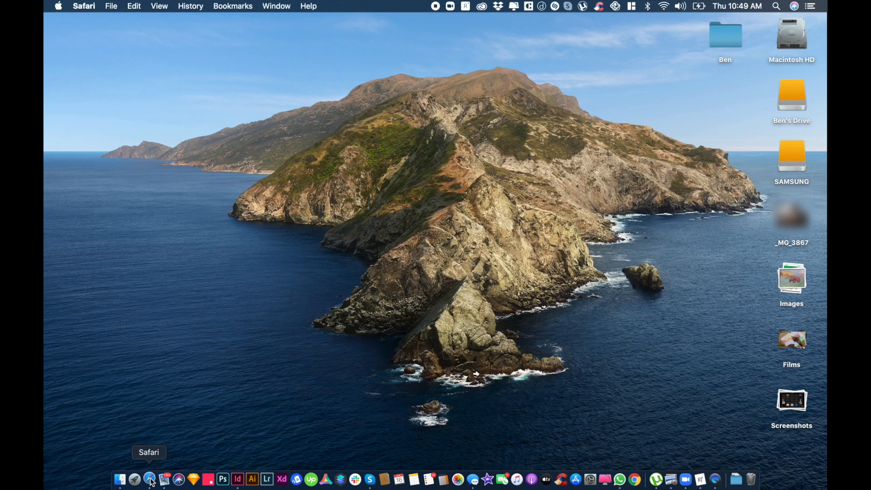
{"action": "left_click", "coordinate": [149, 479]}
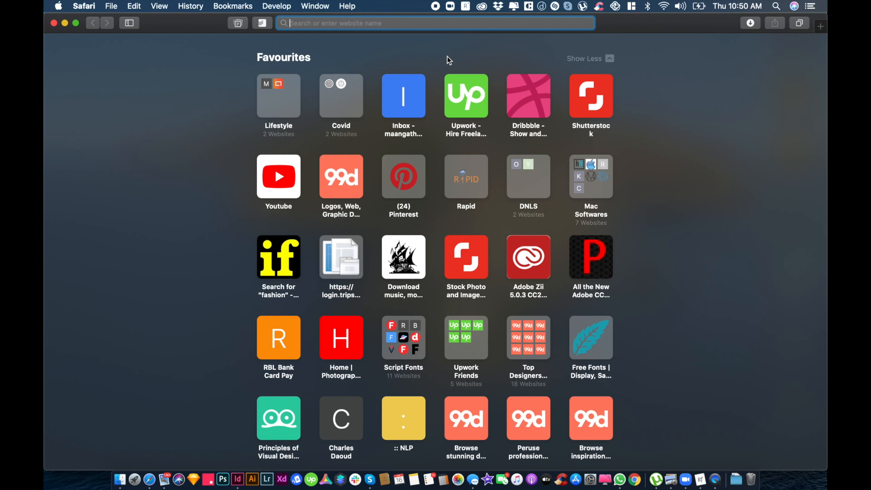
Search for 'google' from the address field, landing on Safe Finder Yahoo results
{"action": "type", "text": "g"}
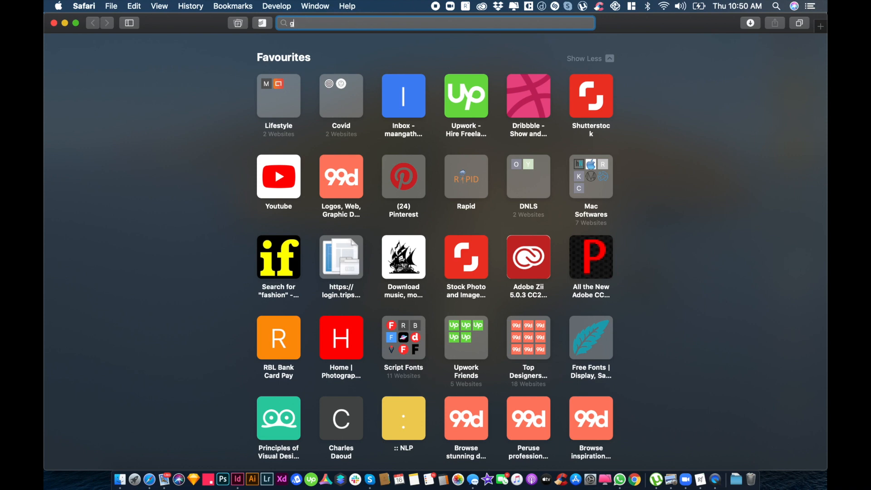
{"action": "type", "text": "oogle"}
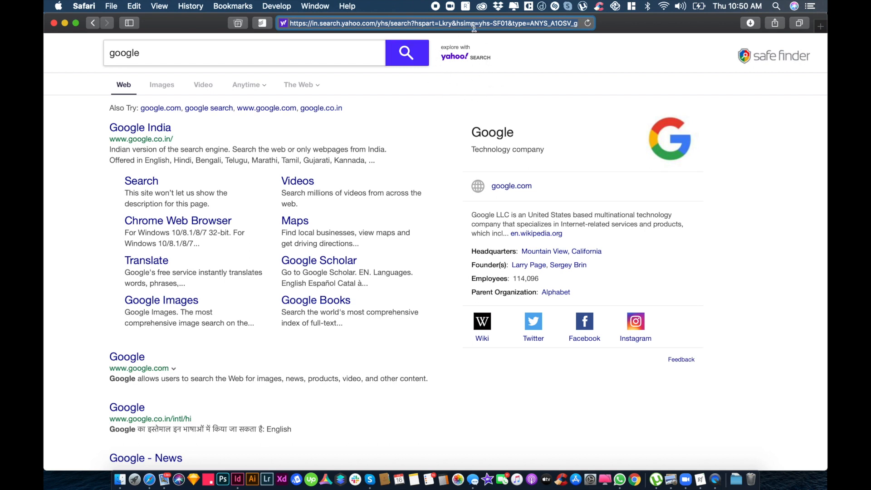
{"action": "mouse_move", "coordinate": [763, 35]}
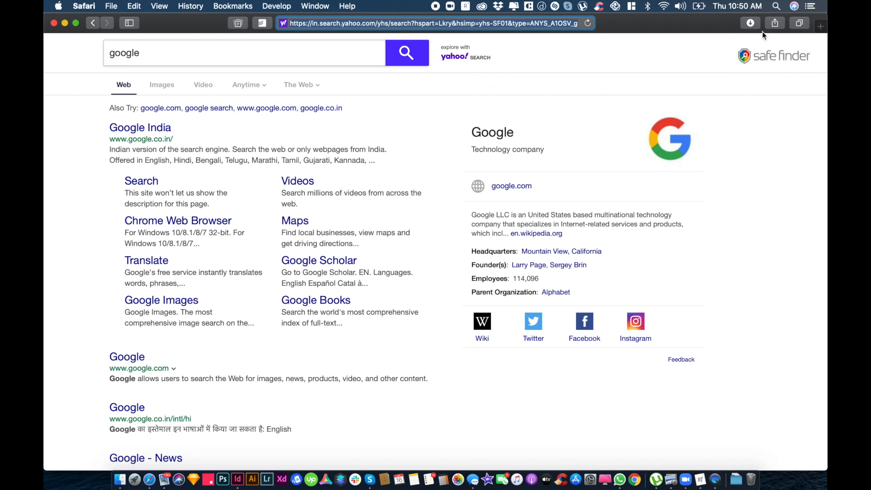
{"action": "mouse_move", "coordinate": [741, 80]}
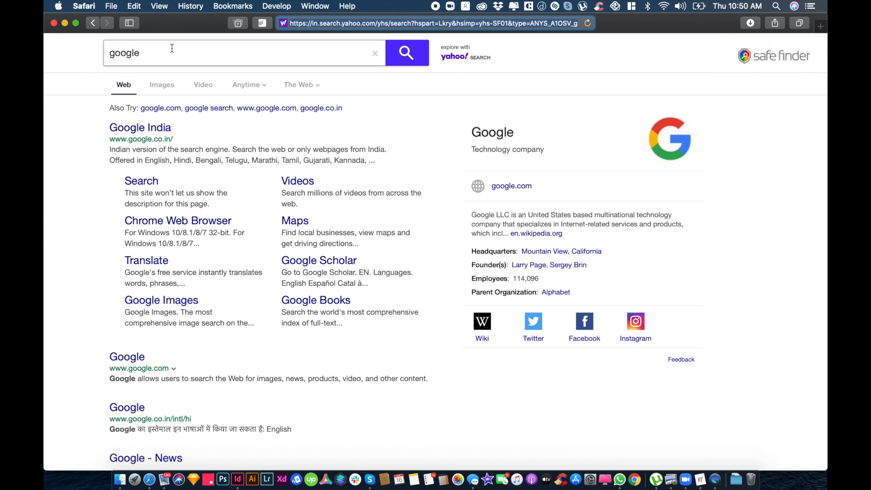
{"action": "mouse_move", "coordinate": [97, 46]}
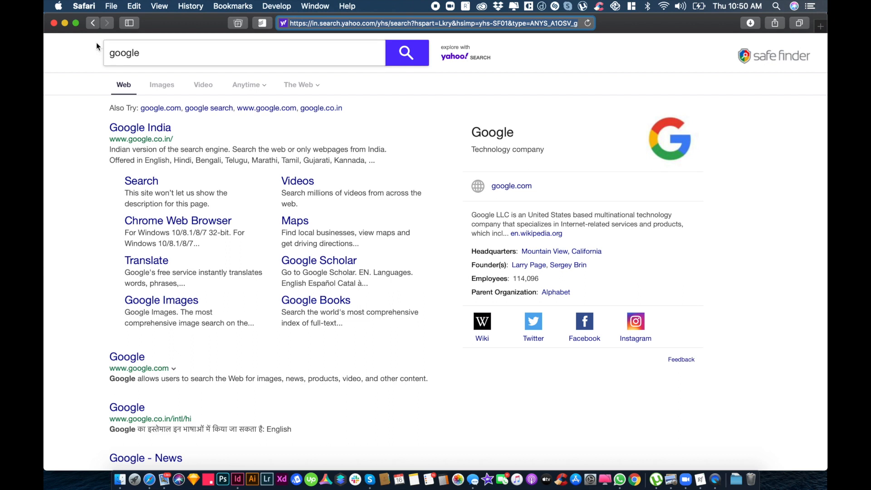
{"action": "left_click", "coordinate": [83, 6]}
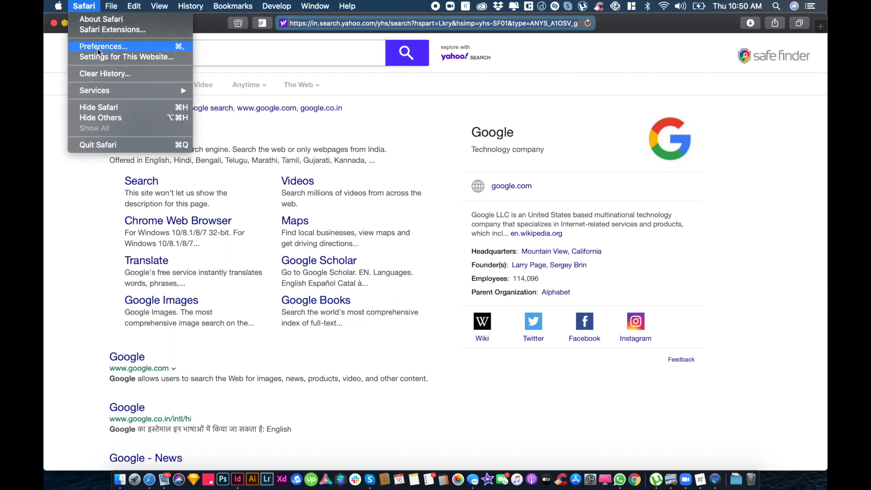
{"action": "left_click", "coordinate": [103, 47]}
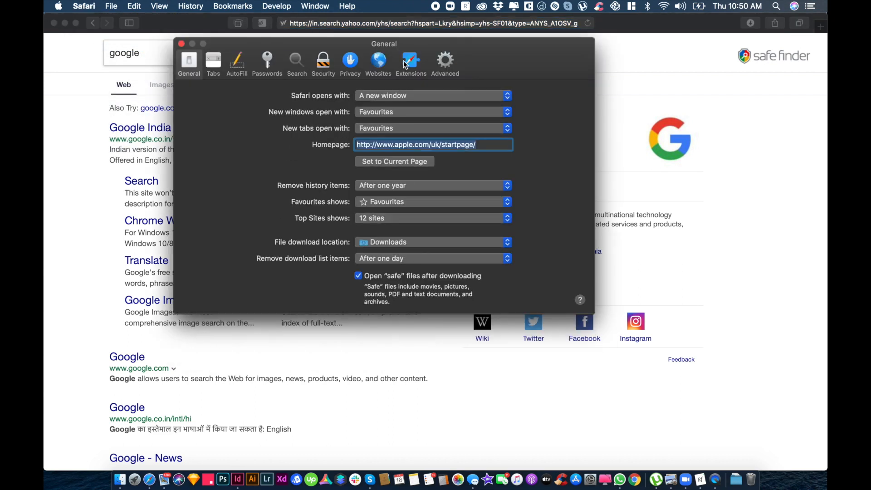
{"action": "left_click", "coordinate": [411, 62]}
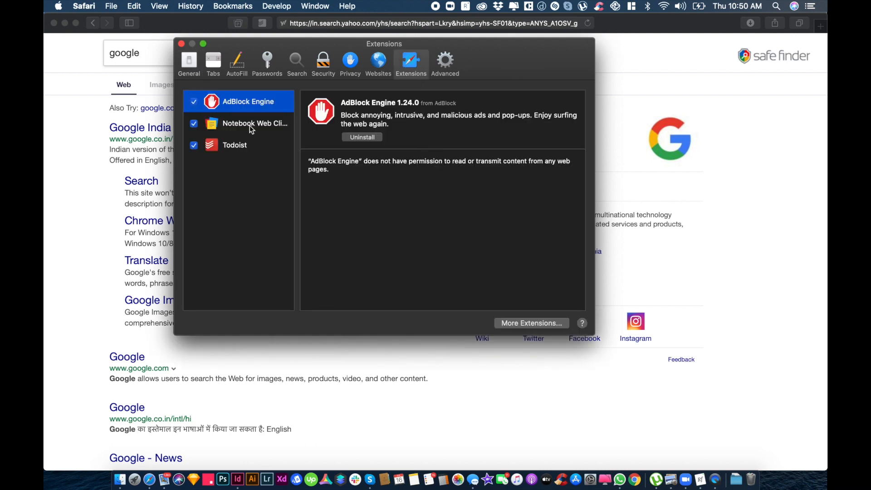
{"action": "left_click", "coordinate": [234, 146]}
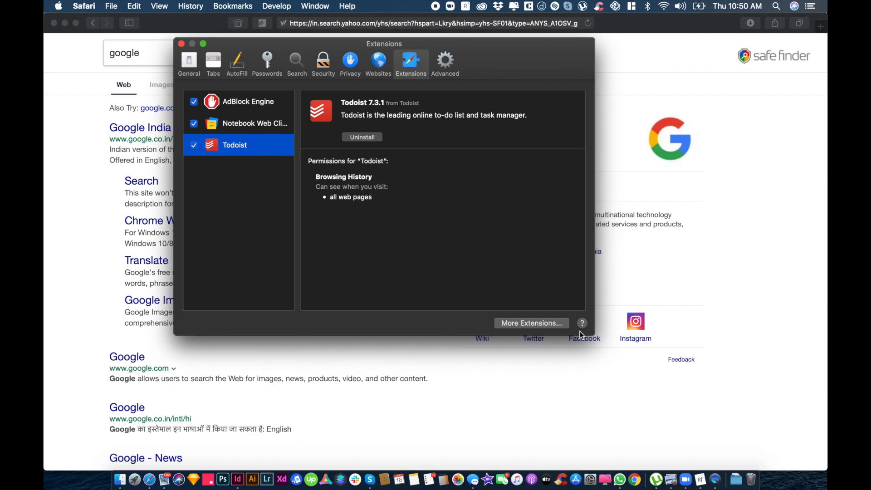
{"action": "mouse_move", "coordinate": [328, 181]}
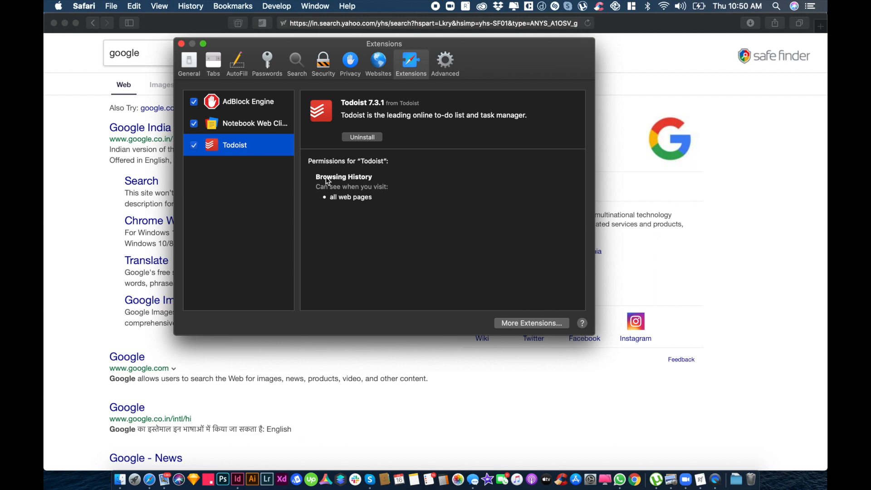
{"action": "mouse_move", "coordinate": [377, 137]}
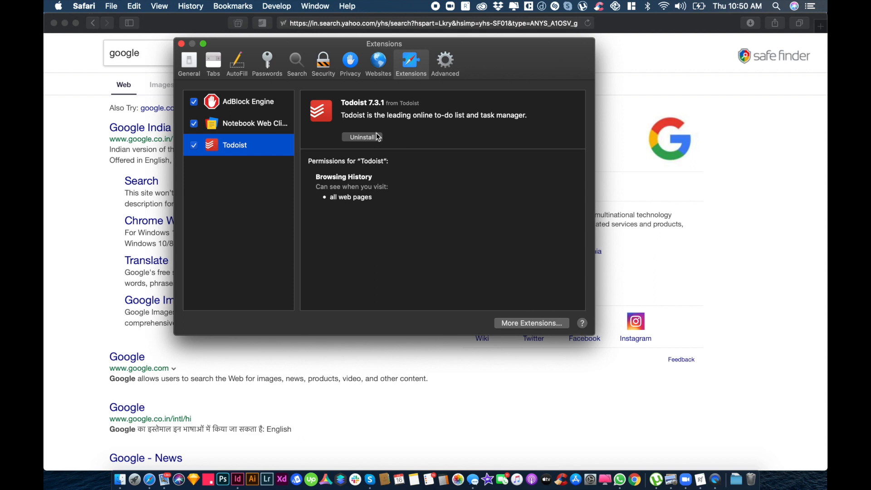
{"action": "mouse_move", "coordinate": [227, 50]}
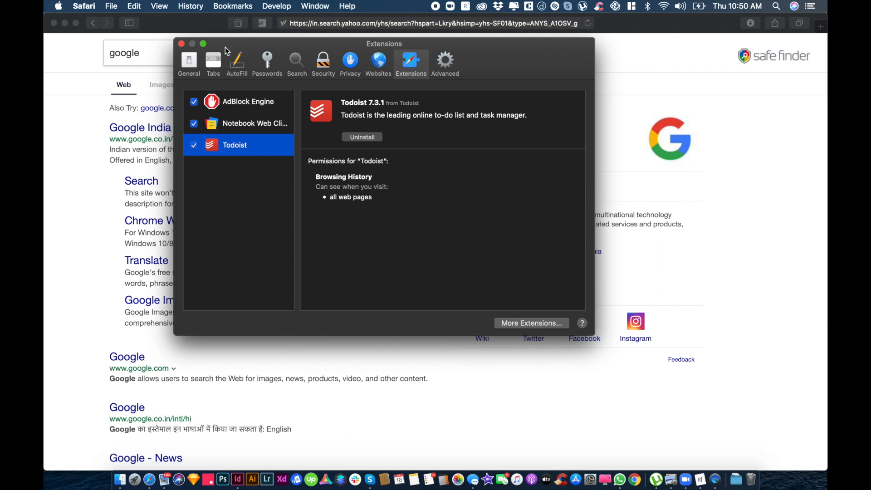
{"action": "left_click", "coordinate": [84, 6]}
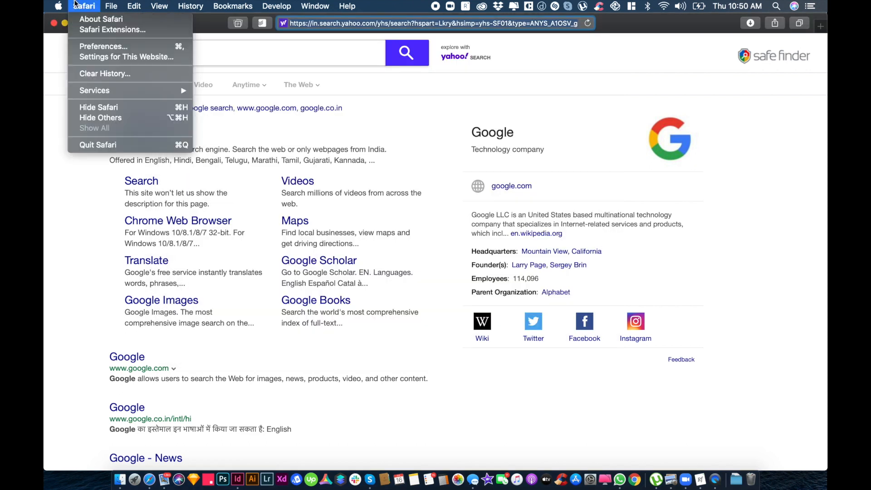
Check Users & Groups login items: Magnet, Dropbox, CleanMyMac X Menu, Upwork
{"action": "left_click", "coordinate": [58, 6]}
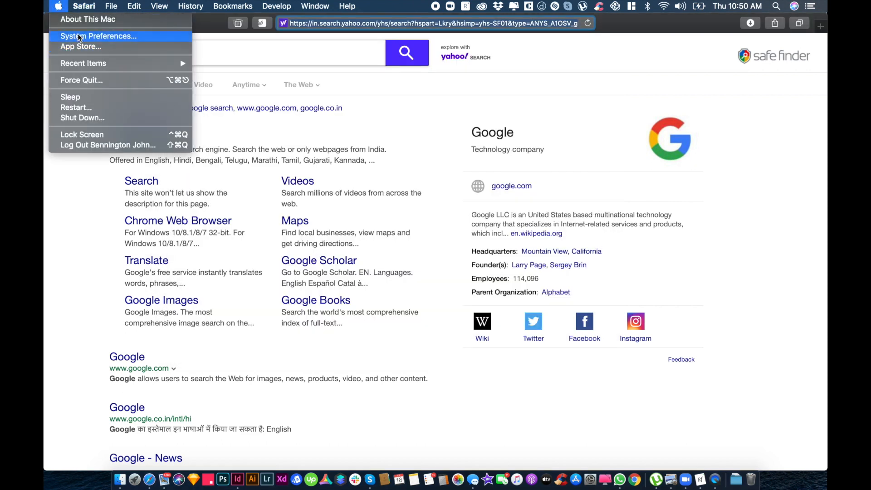
{"action": "left_click", "coordinate": [98, 36]}
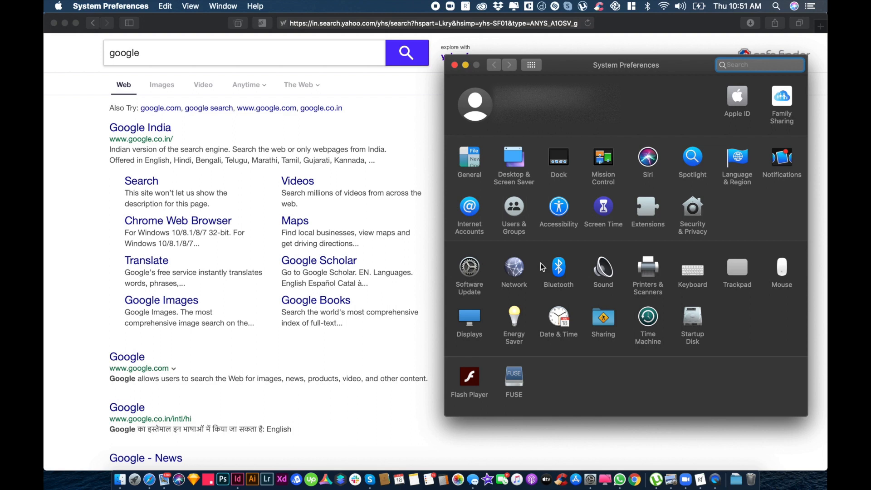
{"action": "left_click", "coordinate": [513, 208]}
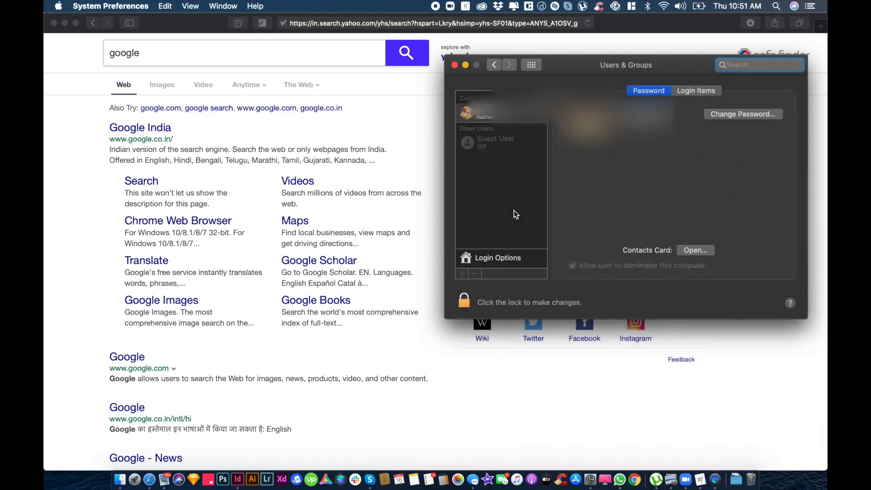
{"action": "left_click", "coordinate": [696, 91]}
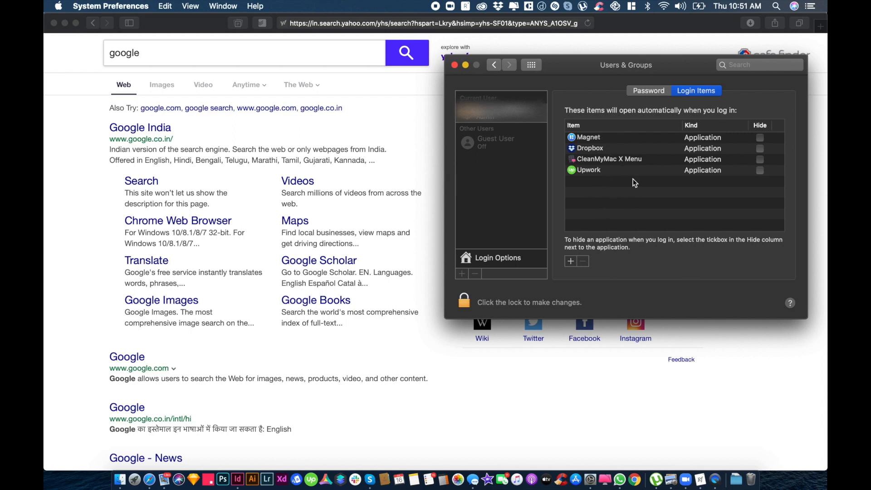
{"action": "mouse_move", "coordinate": [602, 167]}
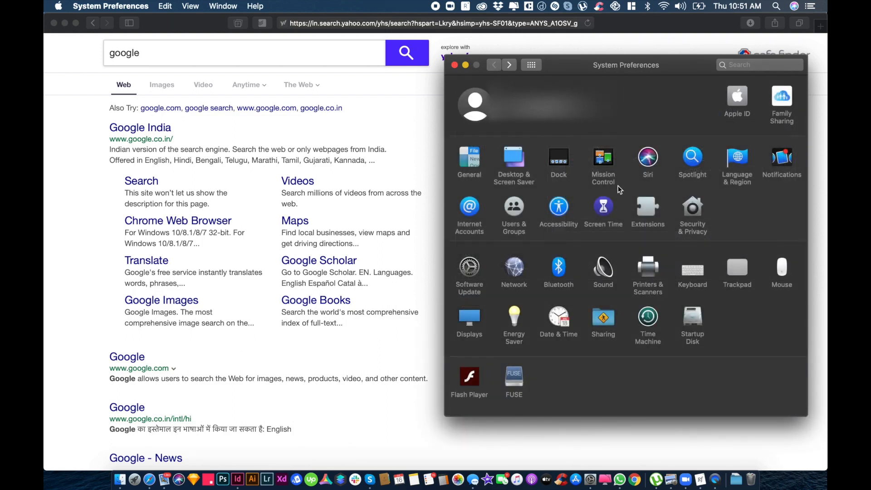
{"action": "mouse_move", "coordinate": [703, 324]}
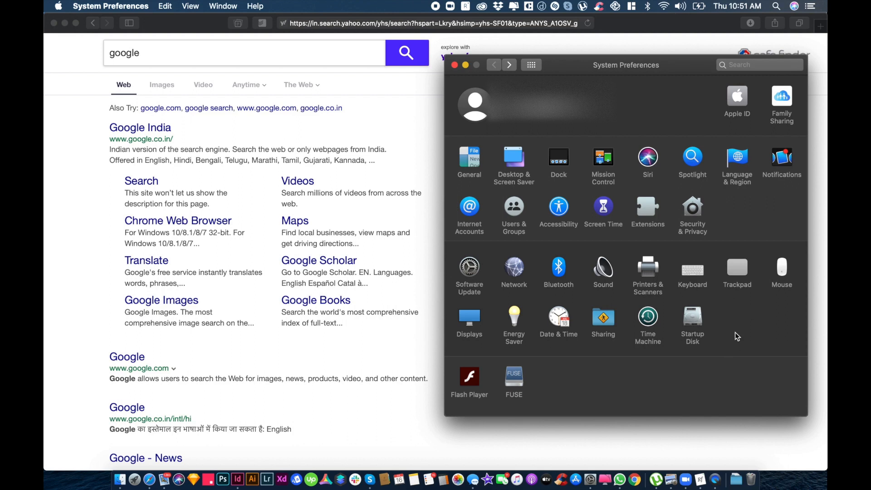
{"action": "mouse_move", "coordinate": [558, 172]}
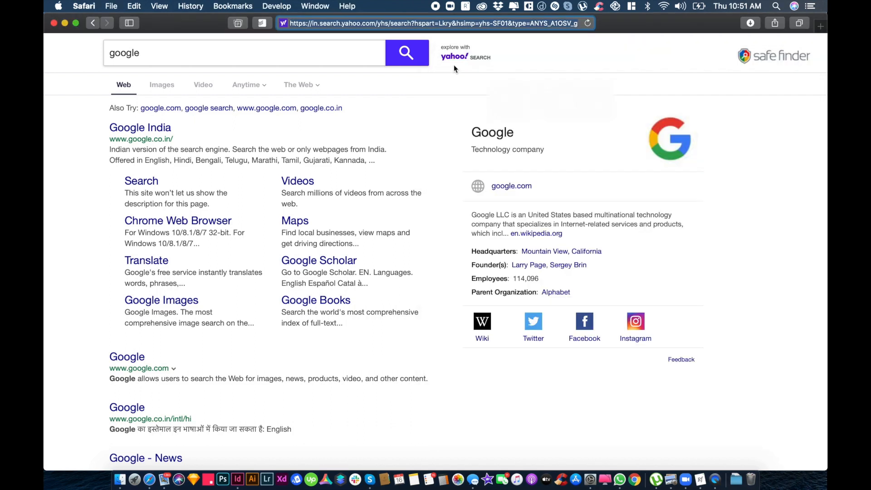
Reopen Safari Preferences showing the Extensions list
{"action": "left_click", "coordinate": [84, 6]}
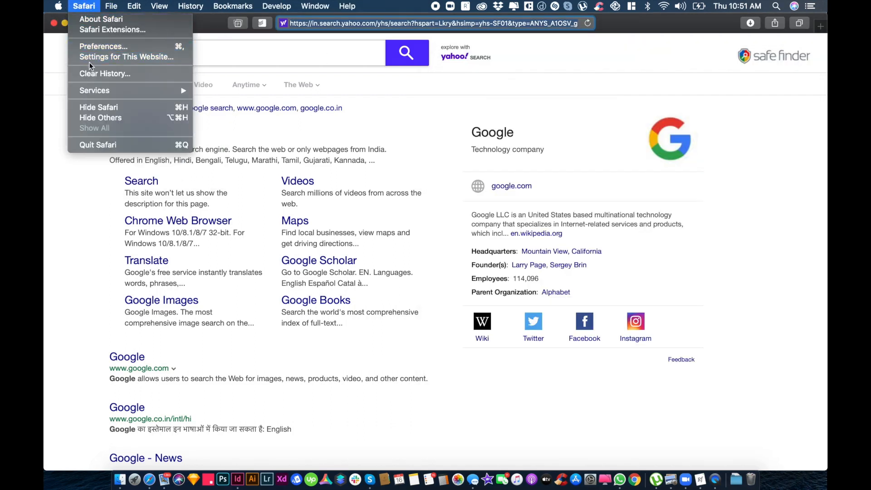
{"action": "left_click", "coordinate": [103, 46]}
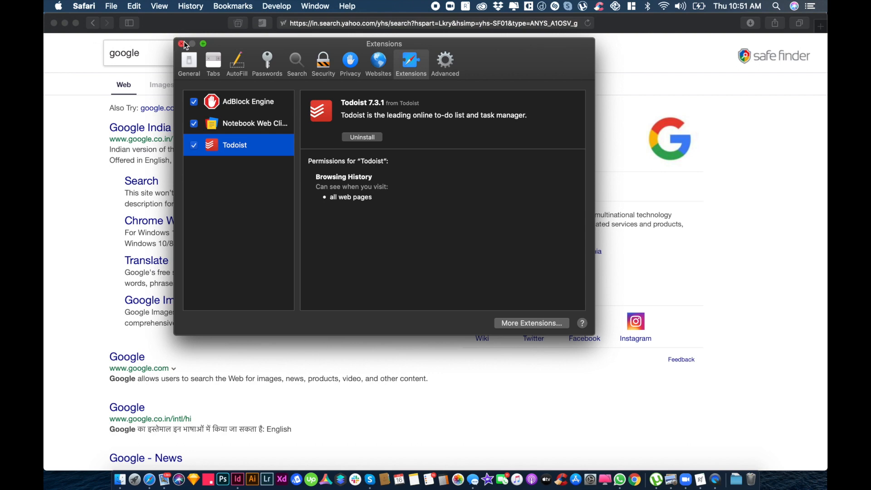
{"action": "left_click", "coordinate": [181, 44]}
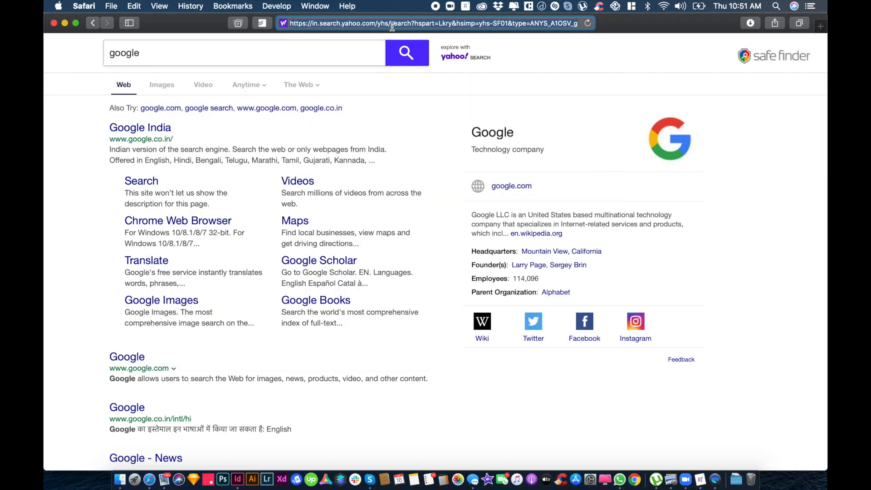
{"action": "type", "text": "gooo"}
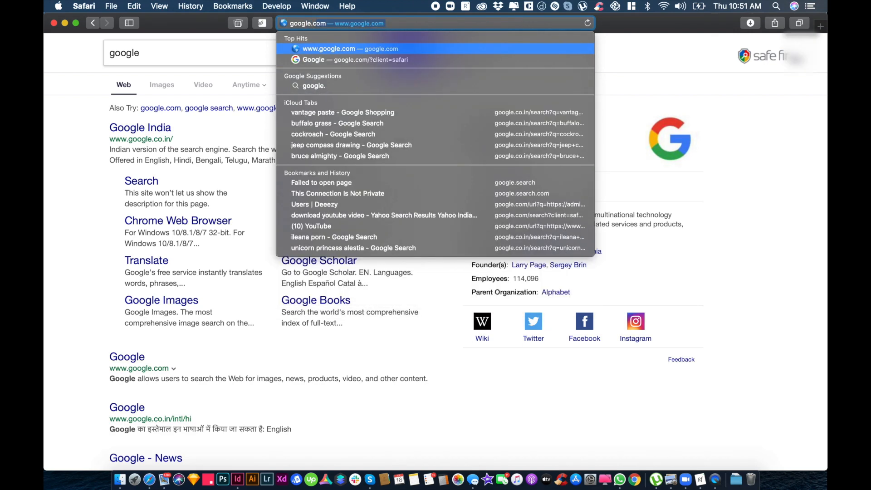
{"action": "left_click", "coordinate": [350, 49]}
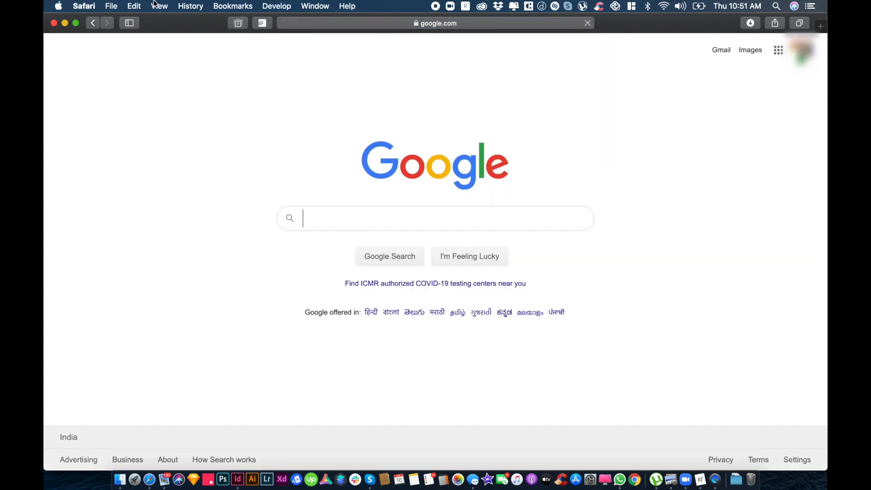
Replace the Apple homepage with the current google.com page in General preferences
{"action": "left_click", "coordinate": [84, 6]}
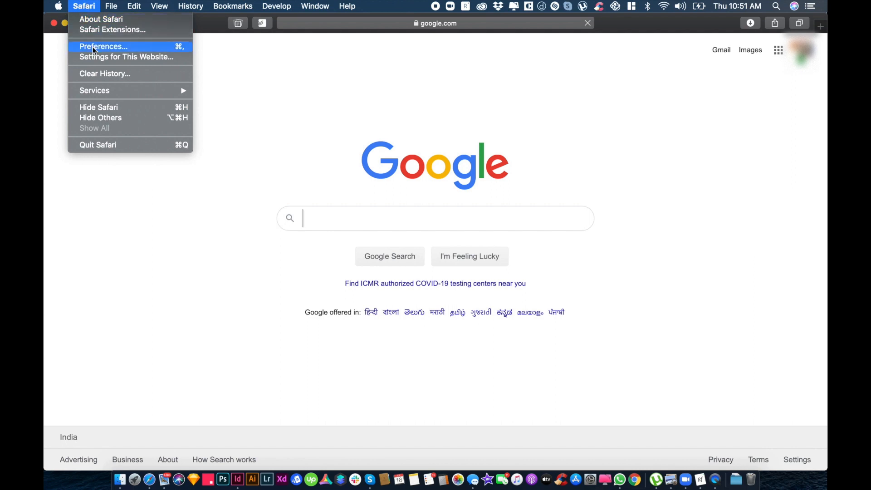
{"action": "left_click", "coordinate": [103, 47]}
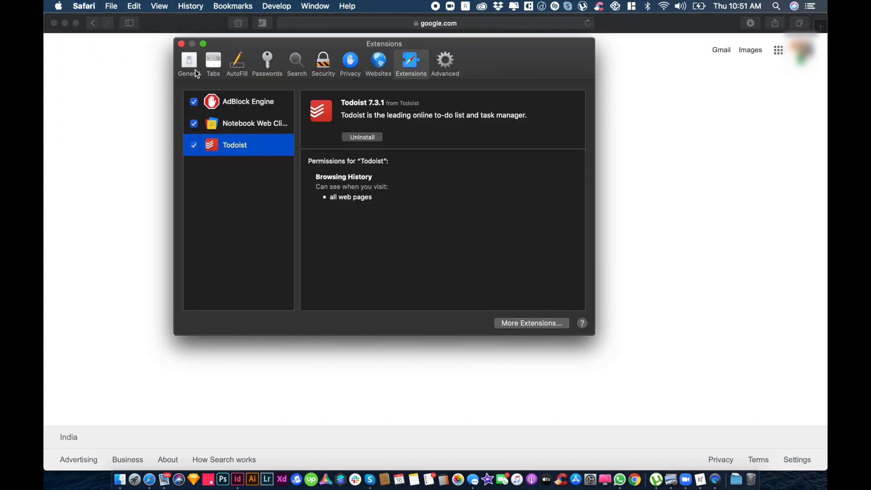
{"action": "left_click", "coordinate": [189, 62]}
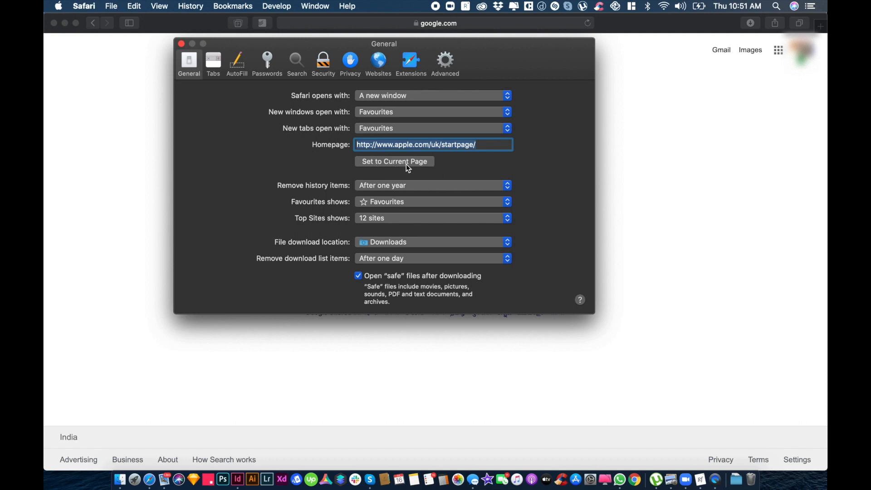
{"action": "mouse_move", "coordinate": [472, 155]}
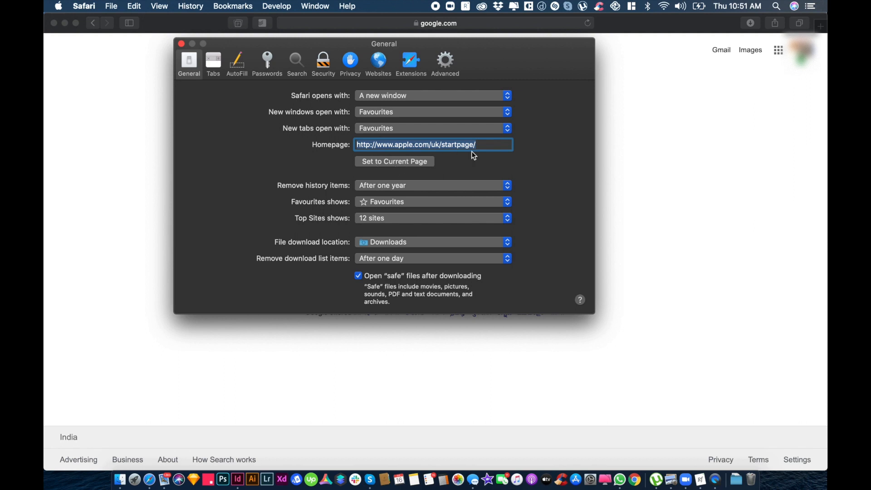
{"action": "key", "text": "delete"}
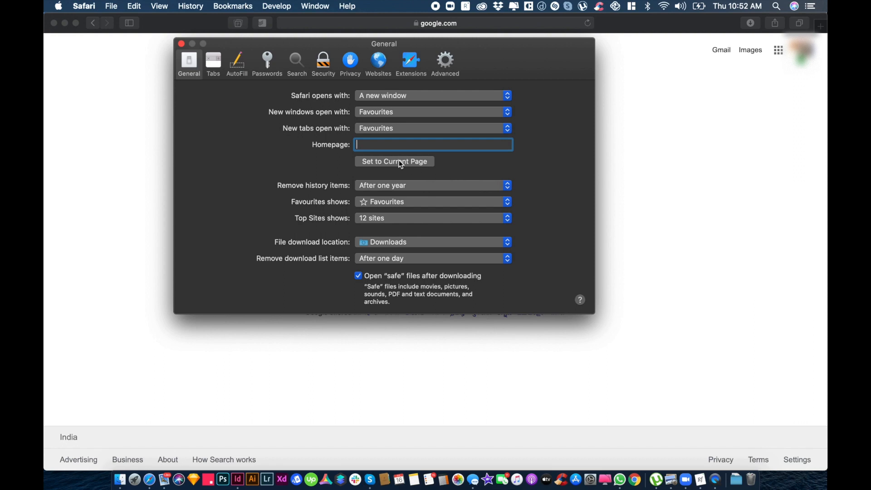
{"action": "left_click", "coordinate": [393, 161]}
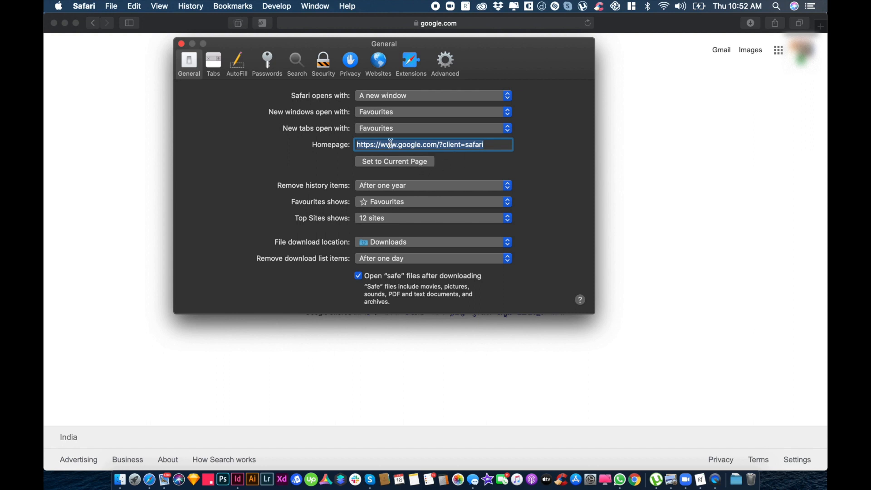
Keep Safari opening with a new window, and have new windows open with the Homepage
{"action": "left_click", "coordinate": [432, 94]}
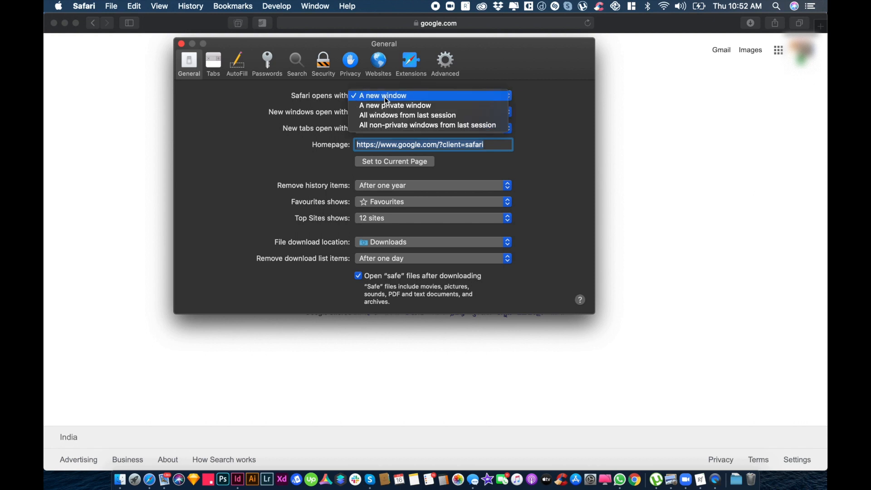
{"action": "mouse_move", "coordinate": [397, 102]}
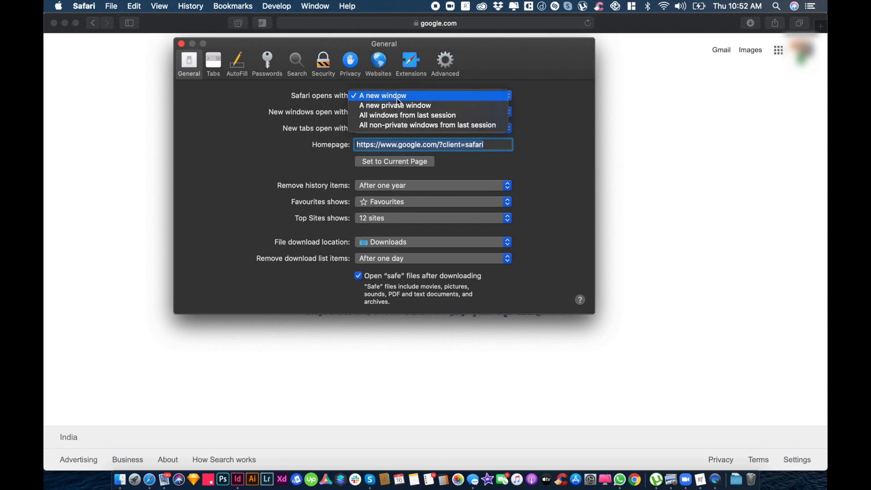
{"action": "left_click", "coordinate": [432, 112]}
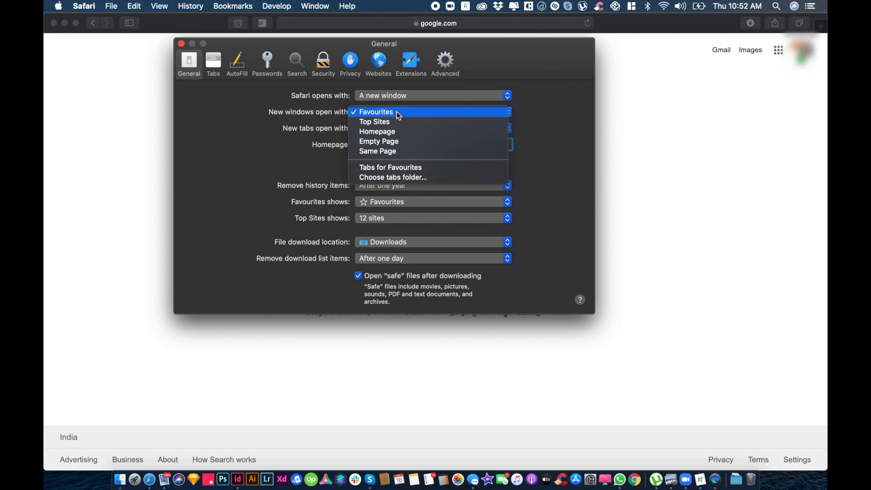
{"action": "left_click", "coordinate": [377, 131]}
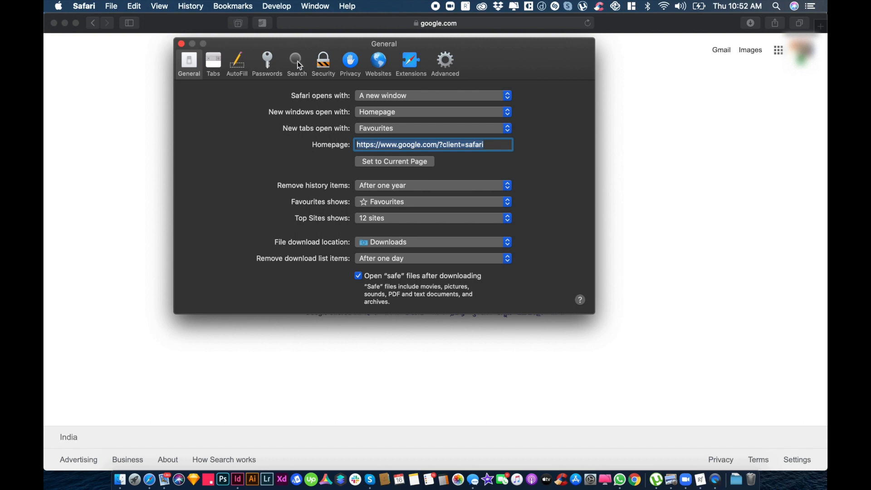
Choose Google from the Search engine dropdown in Search preferences
{"action": "left_click", "coordinate": [296, 63]}
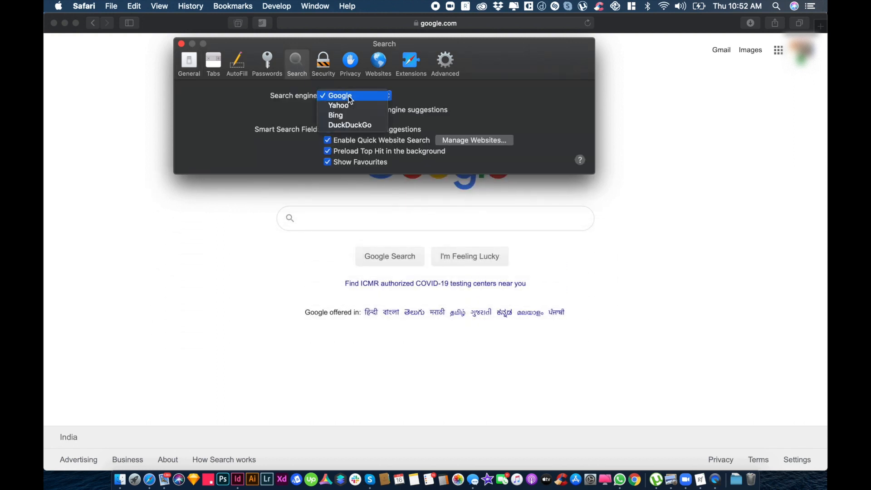
{"action": "mouse_move", "coordinate": [359, 102]}
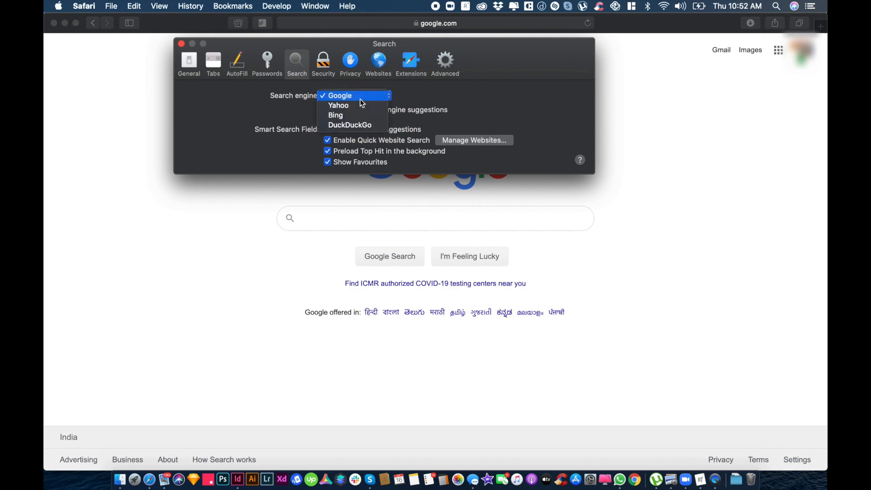
{"action": "left_click", "coordinate": [339, 95]}
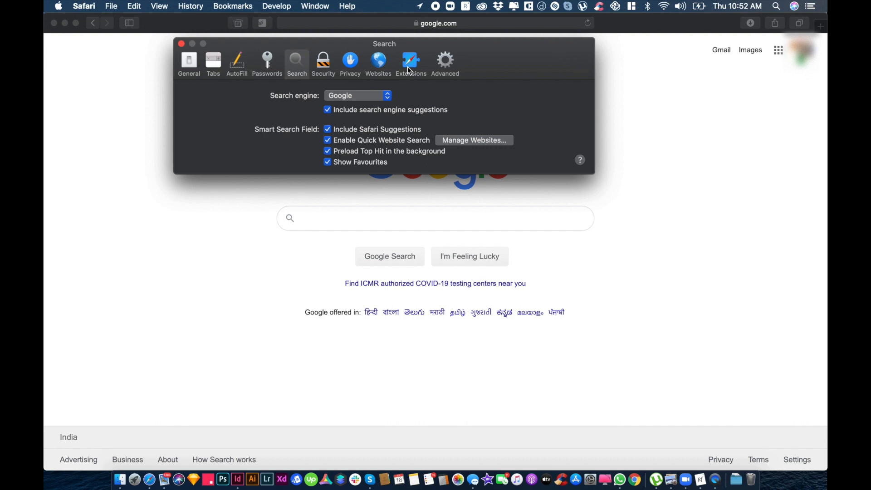
Close Preferences and search 'google', confirming Google's own results page appears
{"action": "left_click", "coordinate": [181, 44]}
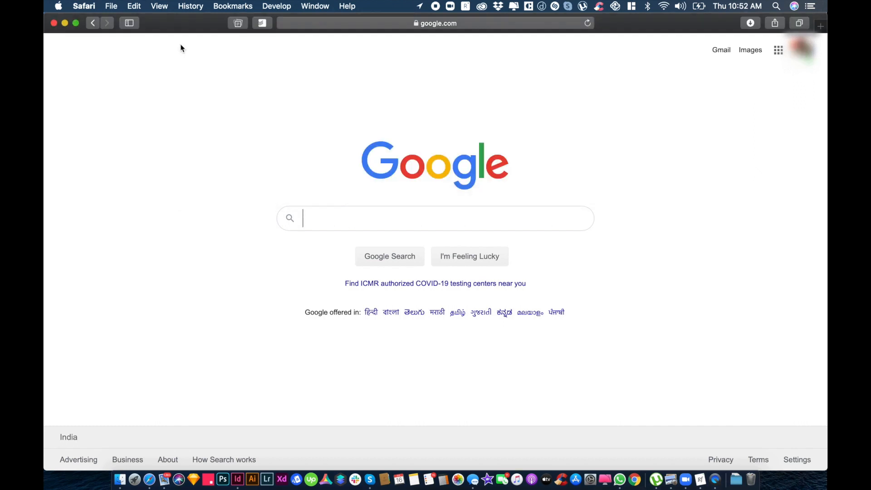
{"action": "mouse_move", "coordinate": [413, 131]}
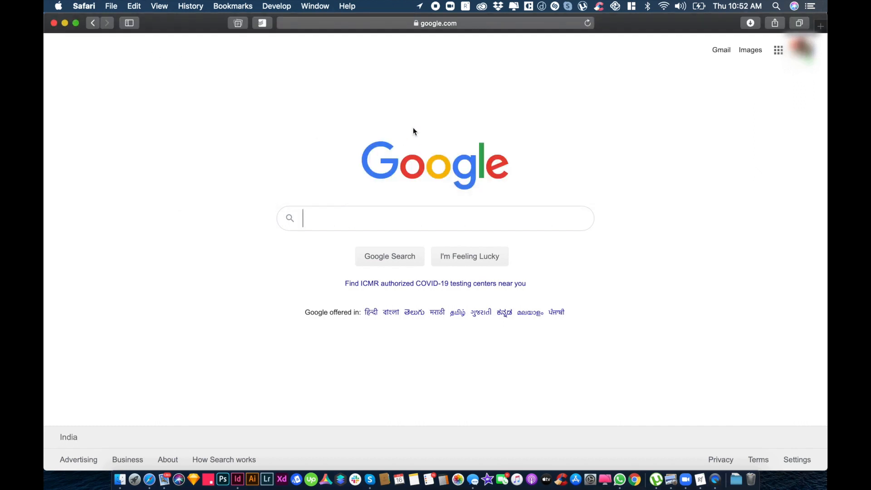
{"action": "left_click", "coordinate": [433, 22]}
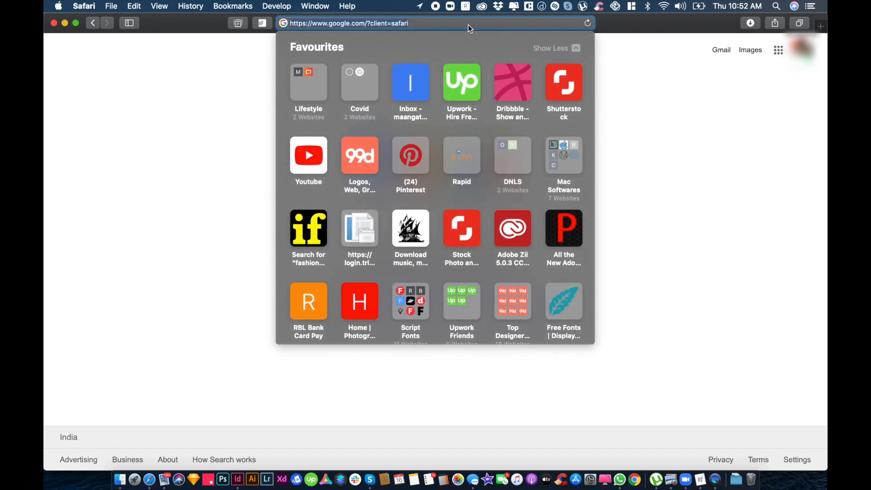
{"action": "type", "text": "cov"}
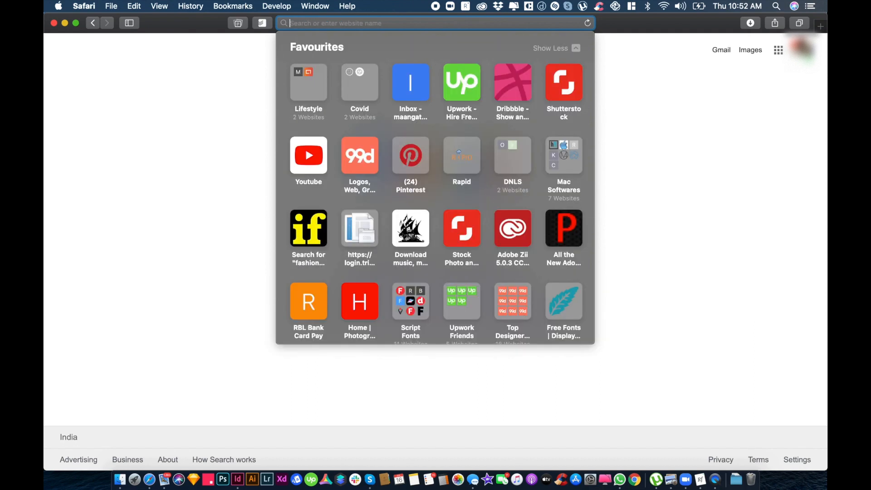
{"action": "type", "text": "google"}
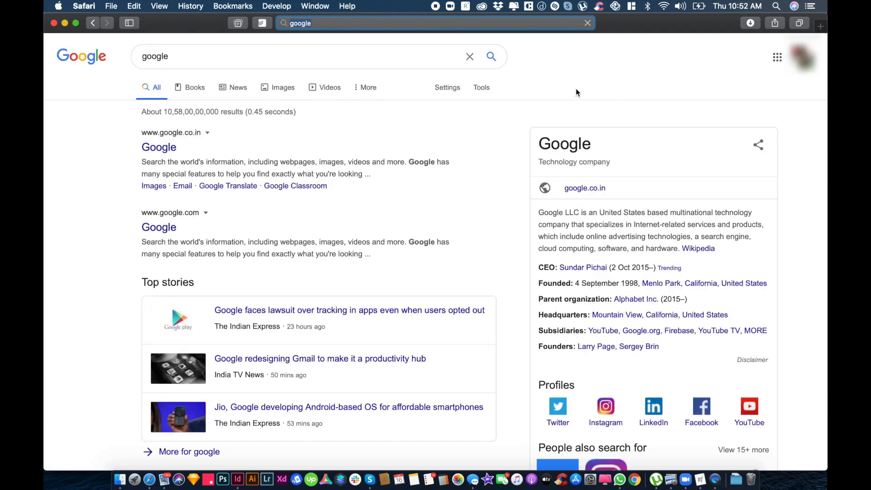
{"action": "mouse_move", "coordinate": [546, 62]}
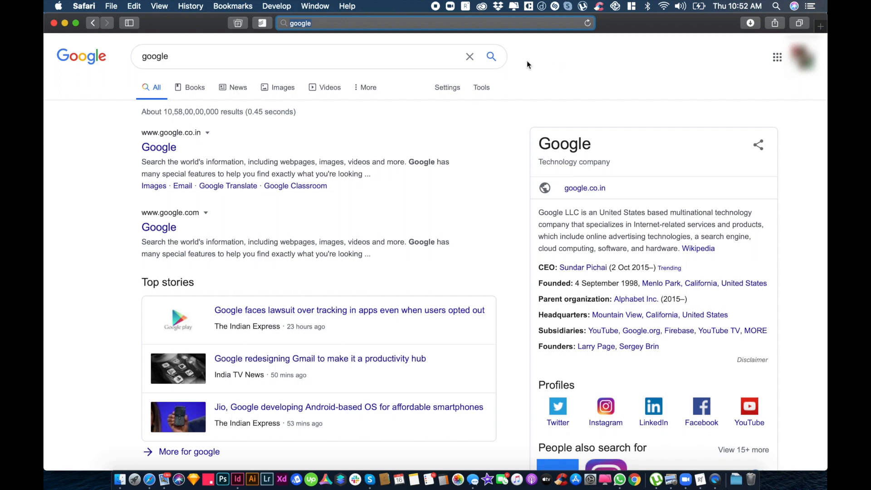
{"action": "mouse_move", "coordinate": [542, 59]}
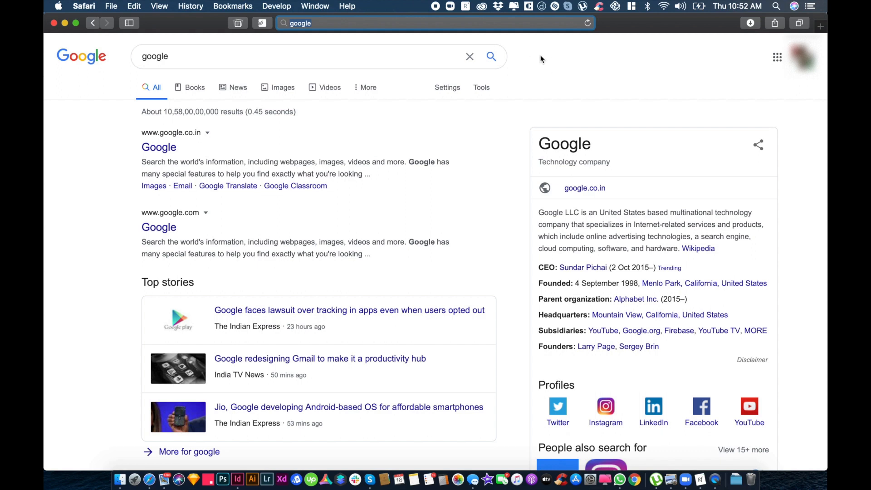
{"action": "mouse_move", "coordinate": [542, 59]}
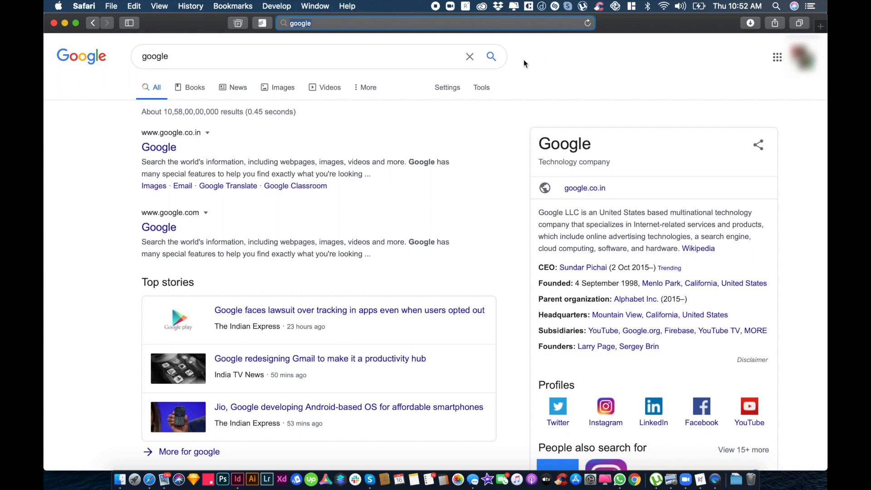
{"action": "left_click", "coordinate": [187, 56]}
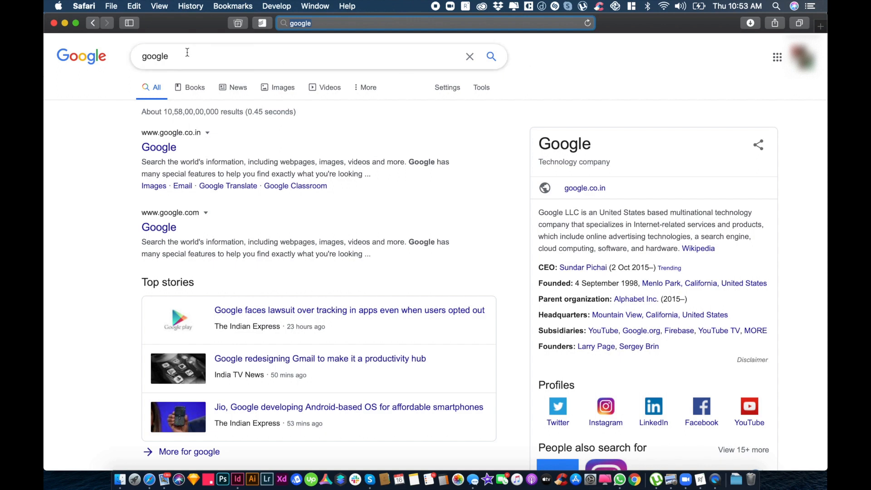